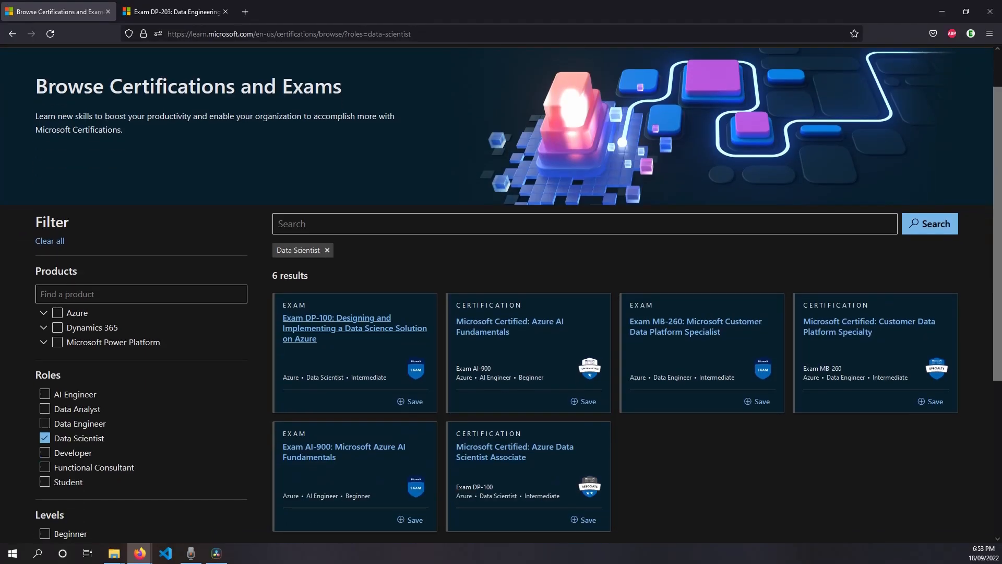
# Step: Open the Exam DP-100 page and scroll through Skills measured and Two ways to prepare
pyautogui.scroll(-3)
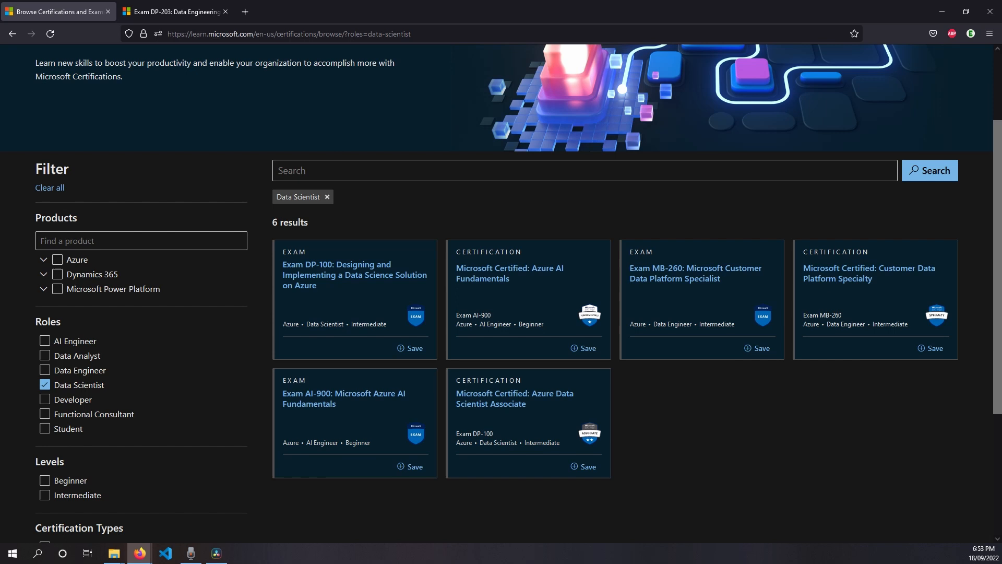
pyautogui.moveTo(354, 275)
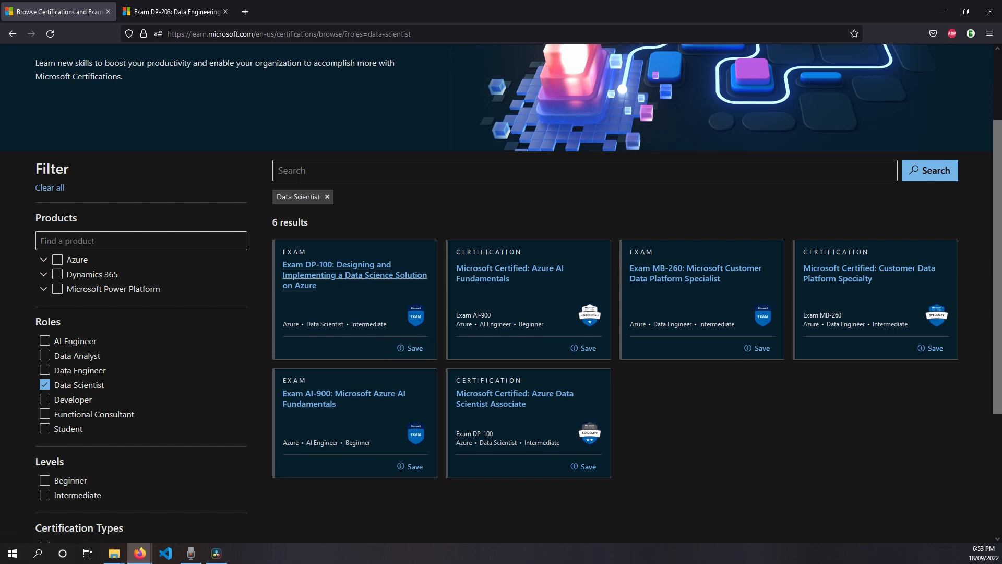
pyautogui.moveTo(354, 274)
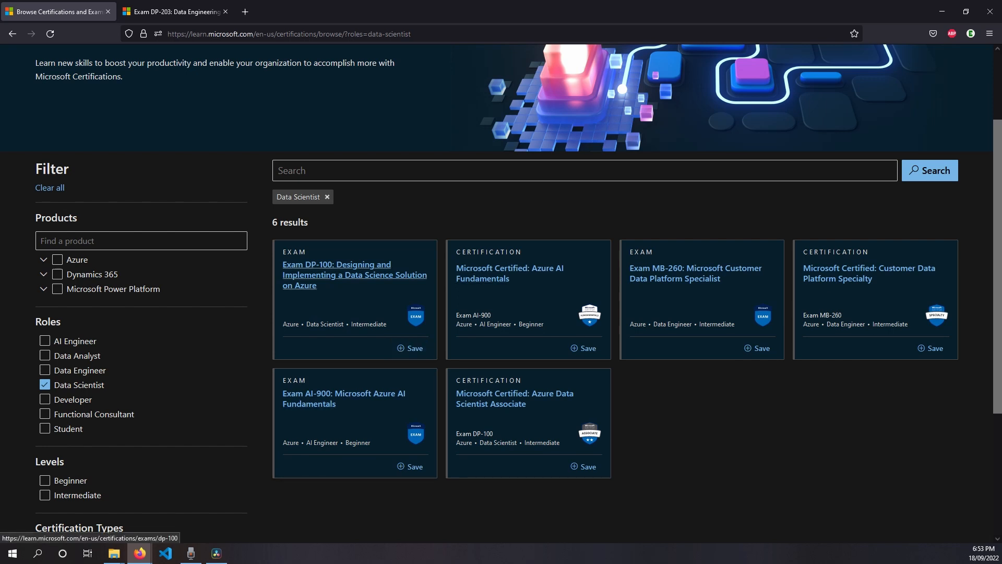
pyautogui.click(354, 274)
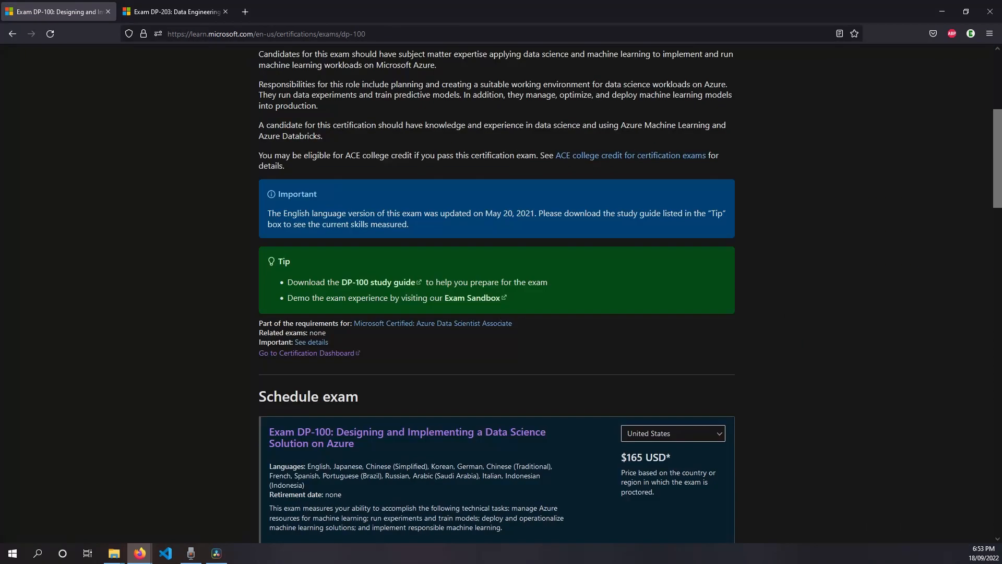
pyautogui.scroll(-3)
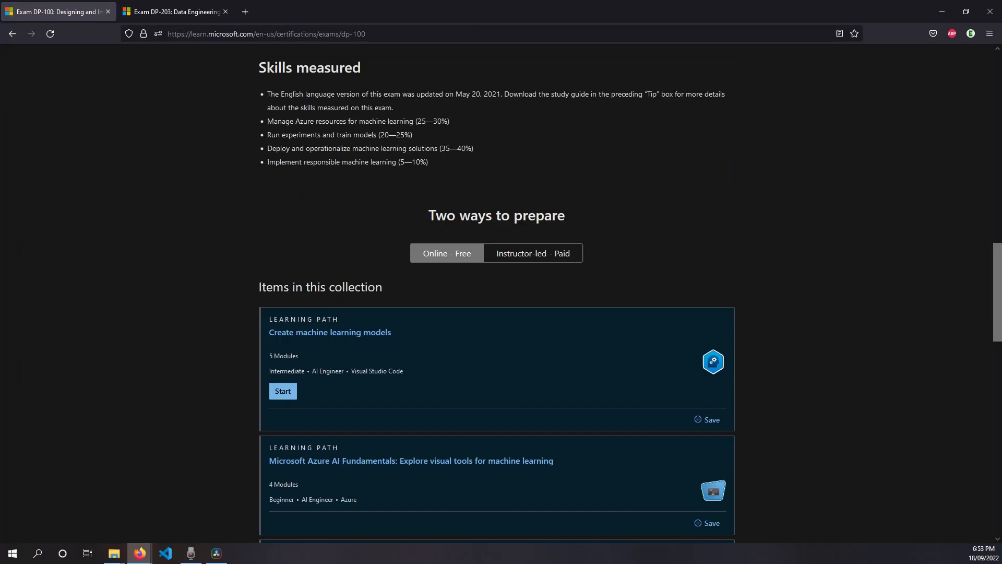
pyautogui.scroll(-3)
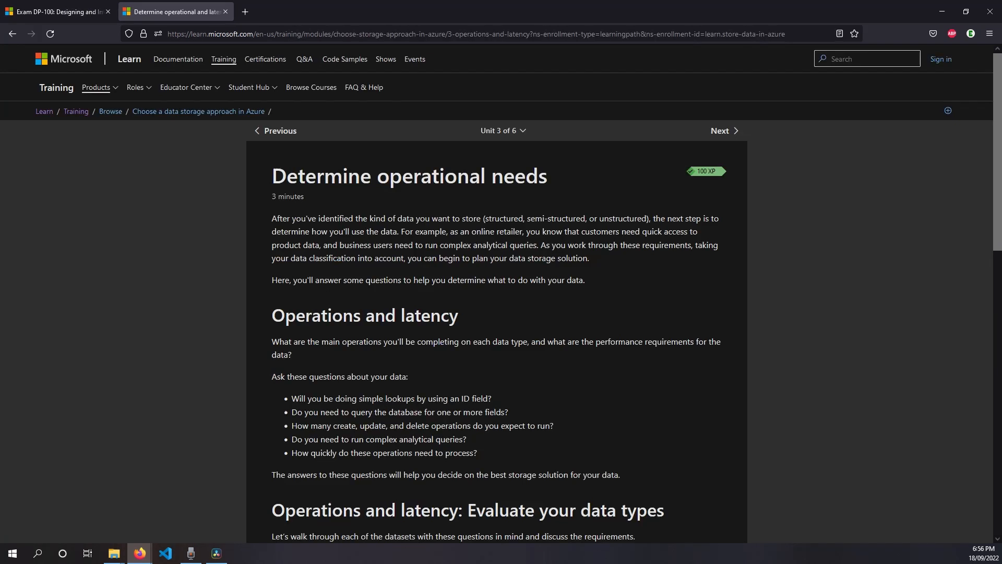
pyautogui.scroll(-3)
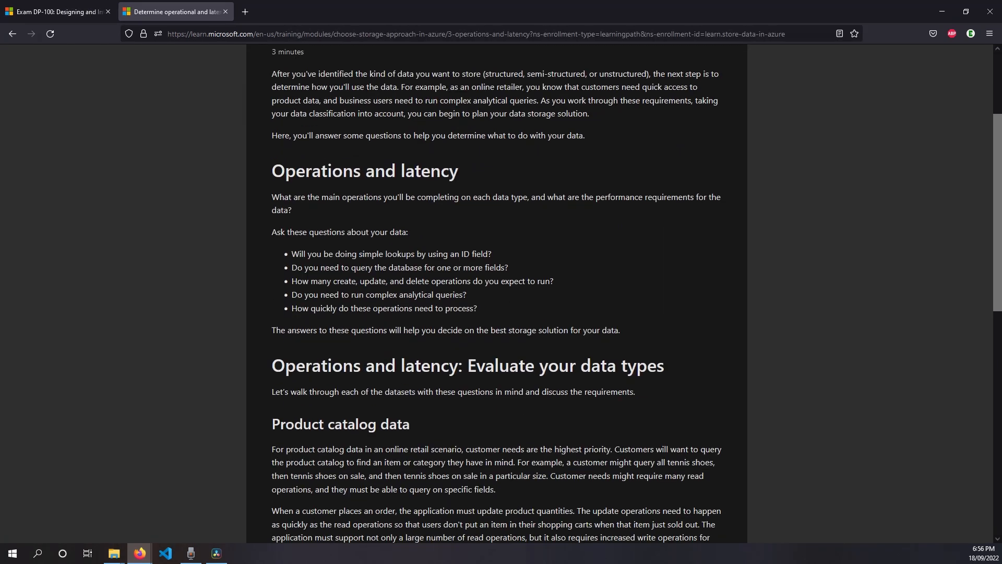
pyautogui.scroll(-3)
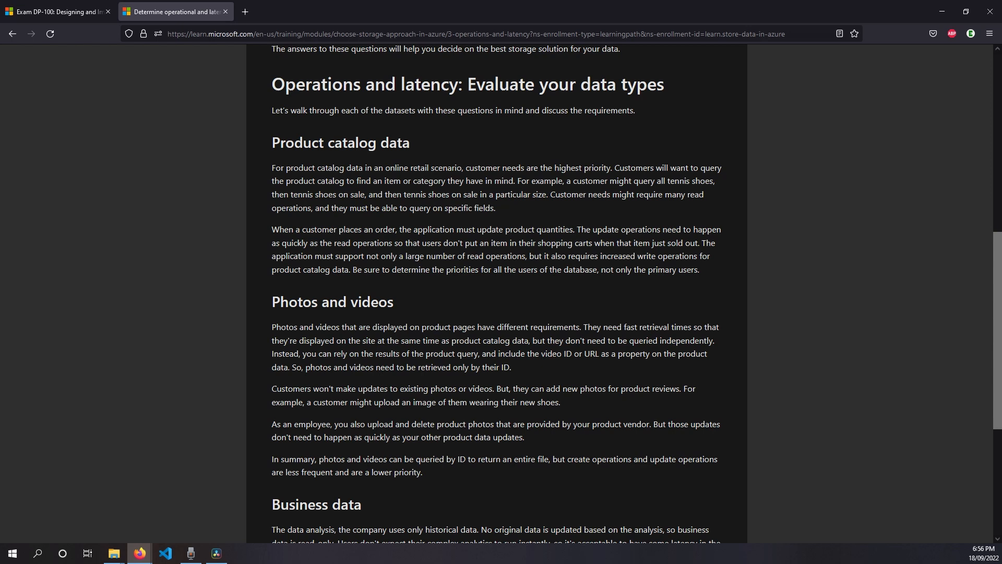
pyautogui.scroll(-3)
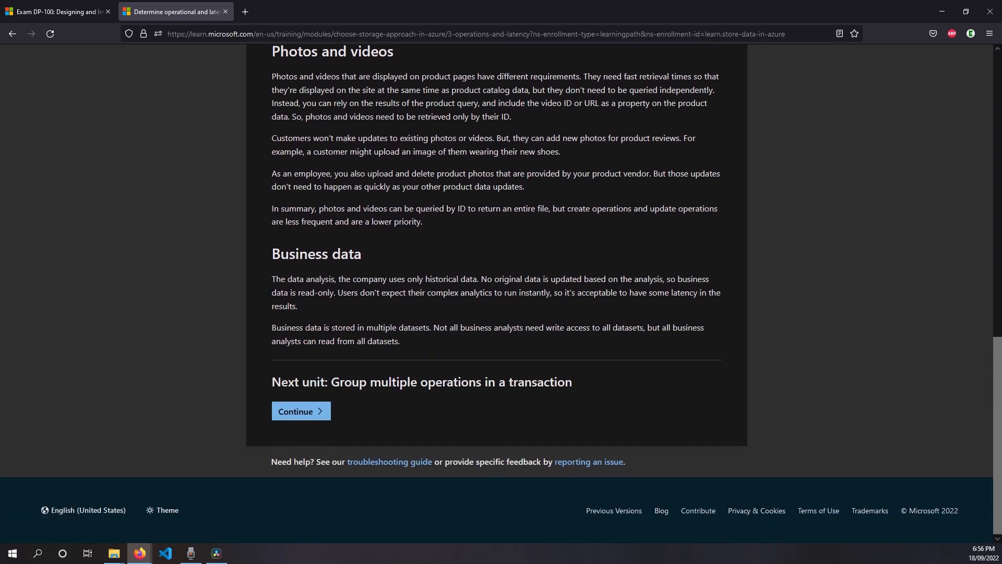
pyautogui.click(56, 12)
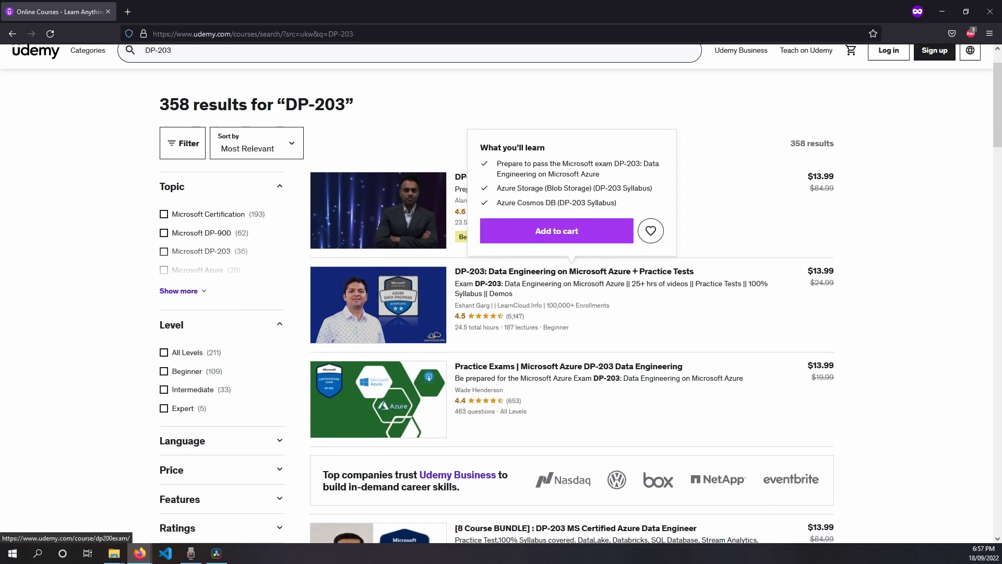
pyautogui.scroll(-3)
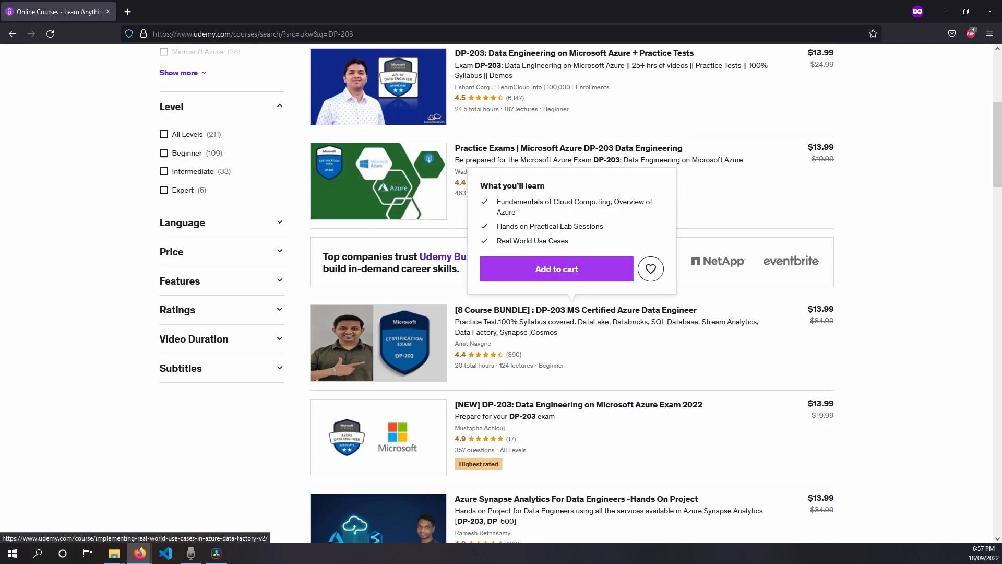
pyautogui.scroll(-3)
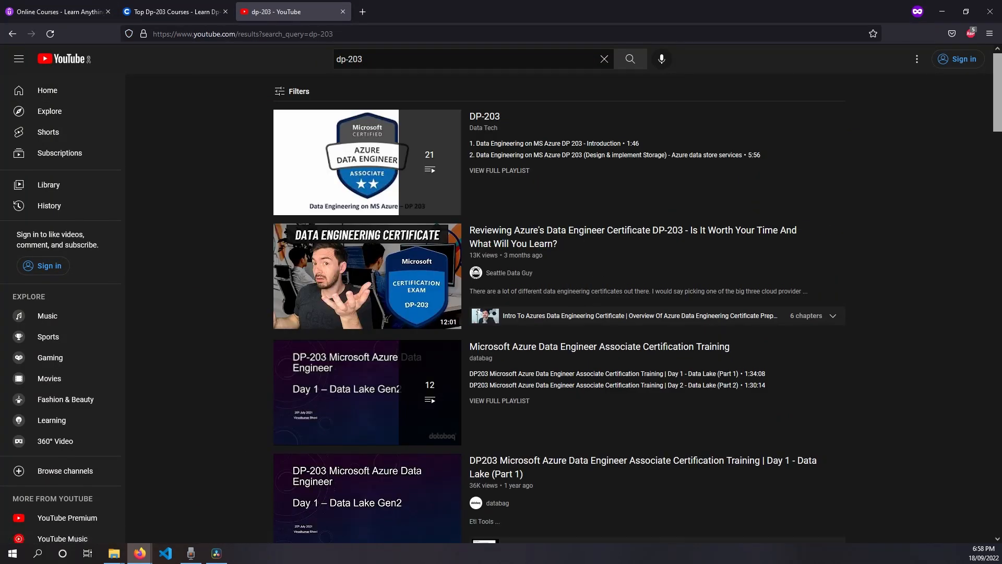
pyautogui.scroll(-3)
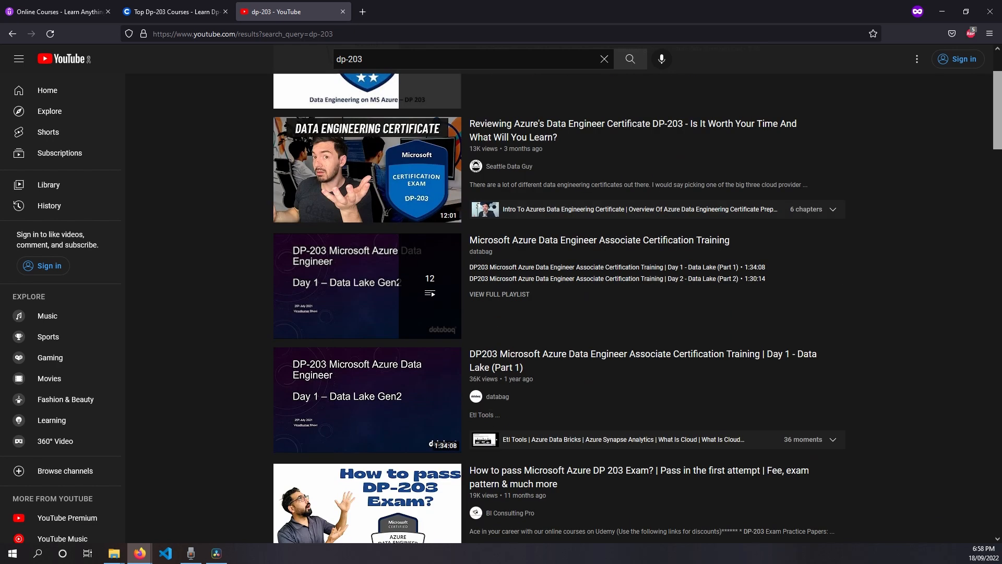
pyautogui.scroll(-3)
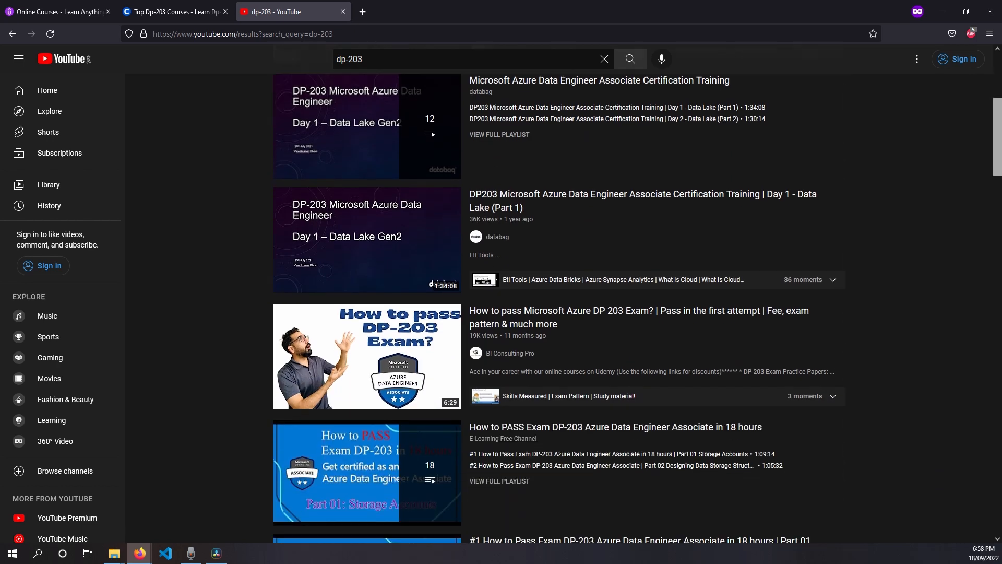
pyautogui.scroll(-3)
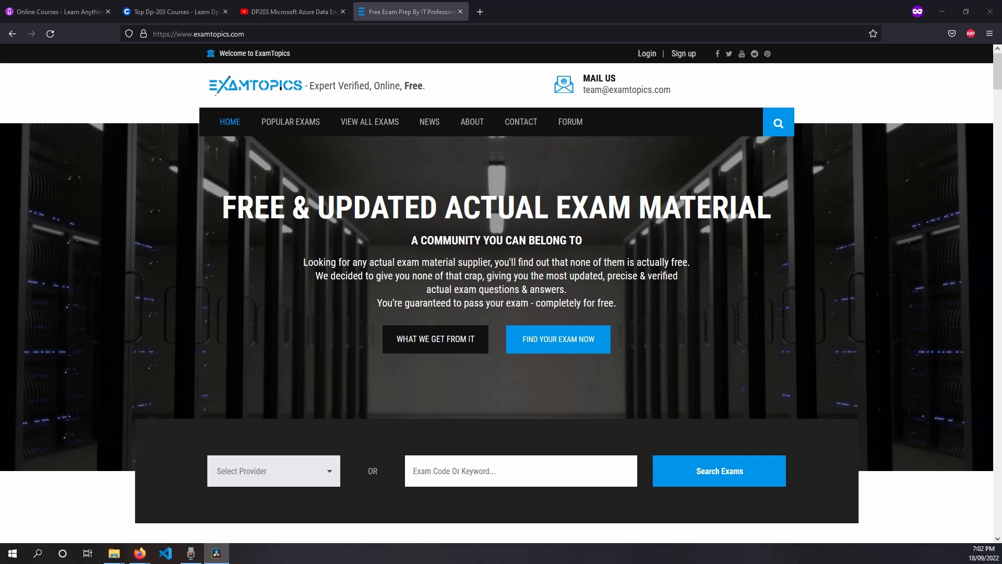
# Step: Open the Microsoft exam list via Popular Exams and search it for "dp"
pyautogui.click(290, 121)
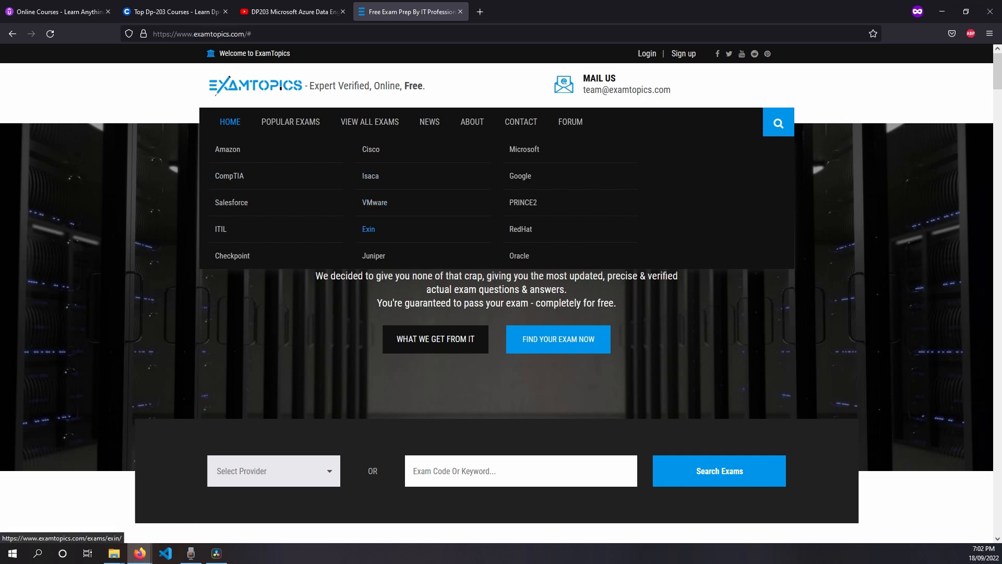
pyautogui.click(523, 149)
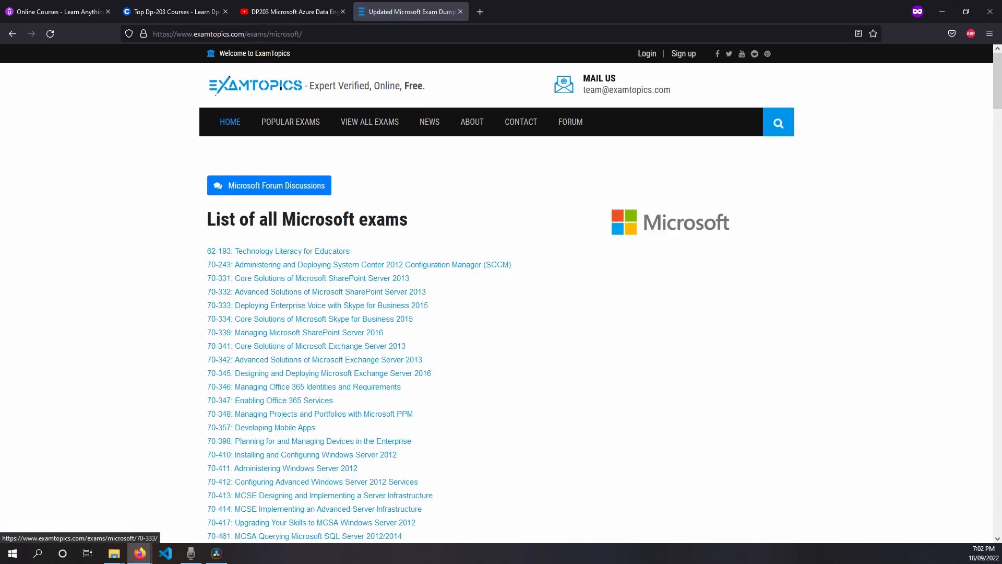
pyautogui.scroll(-3)
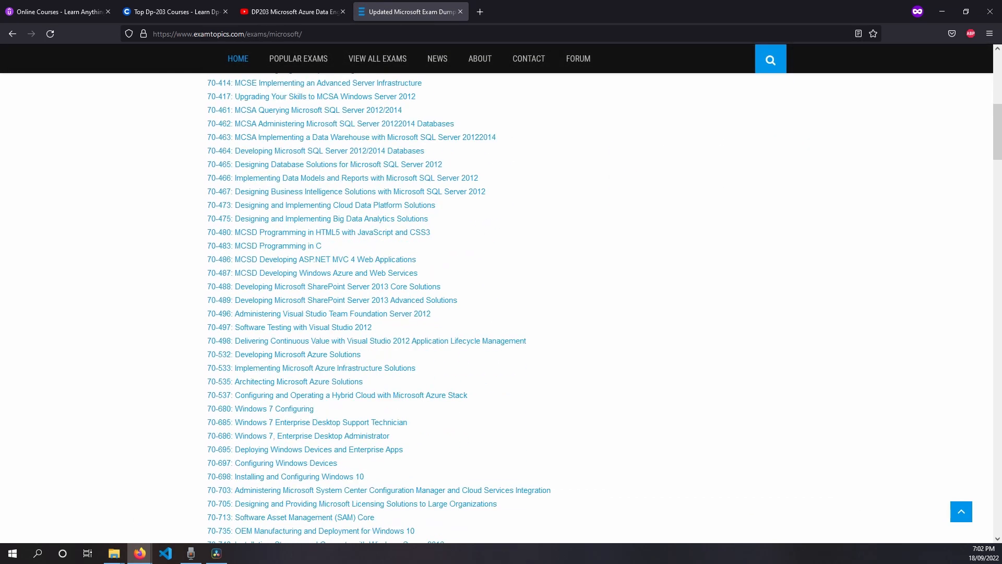
pyautogui.write('dp')
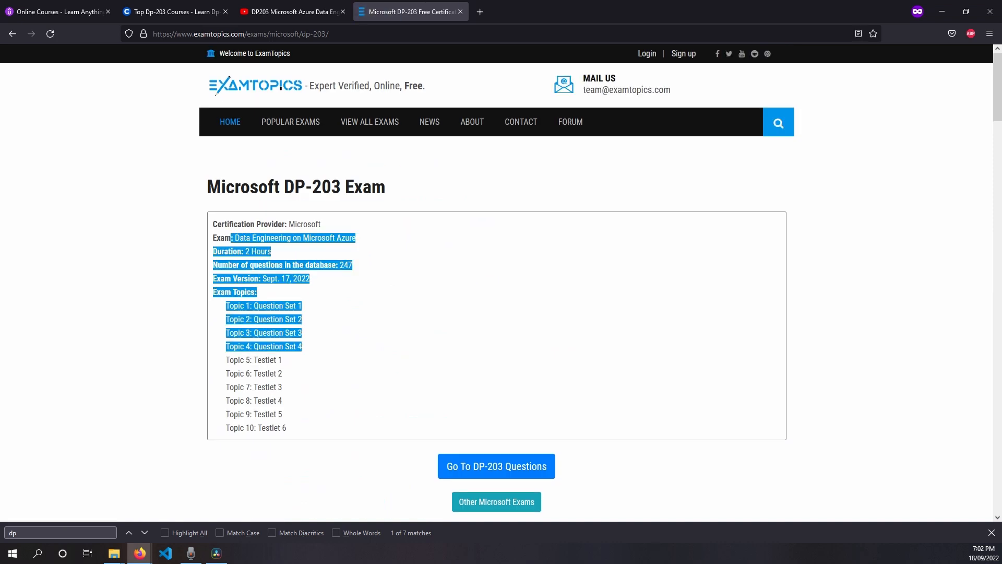
# Step: Go to the DP-203 questions, reveal Question #1's answer (C) and open its discussion
pyautogui.scroll(-3)
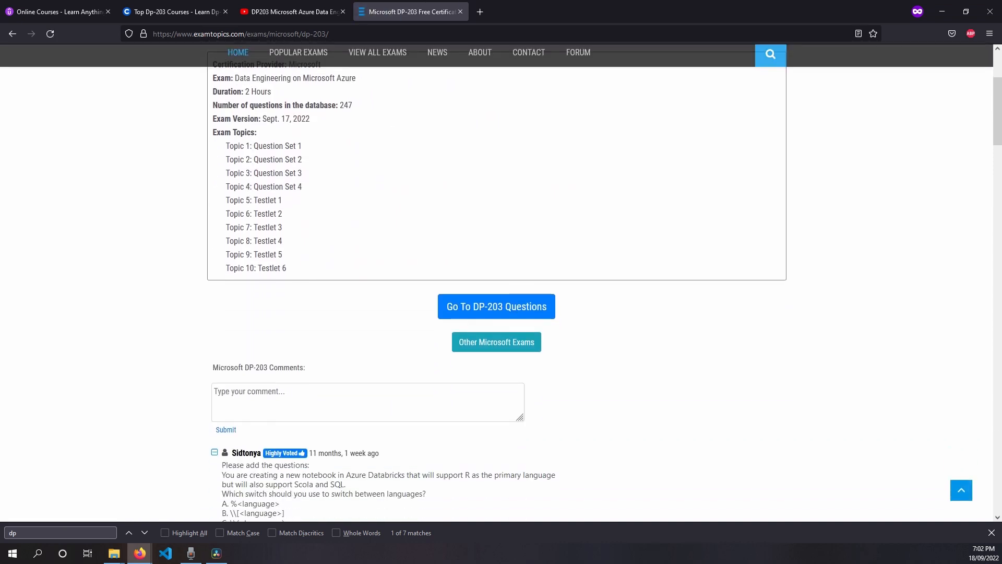
pyautogui.click(496, 306)
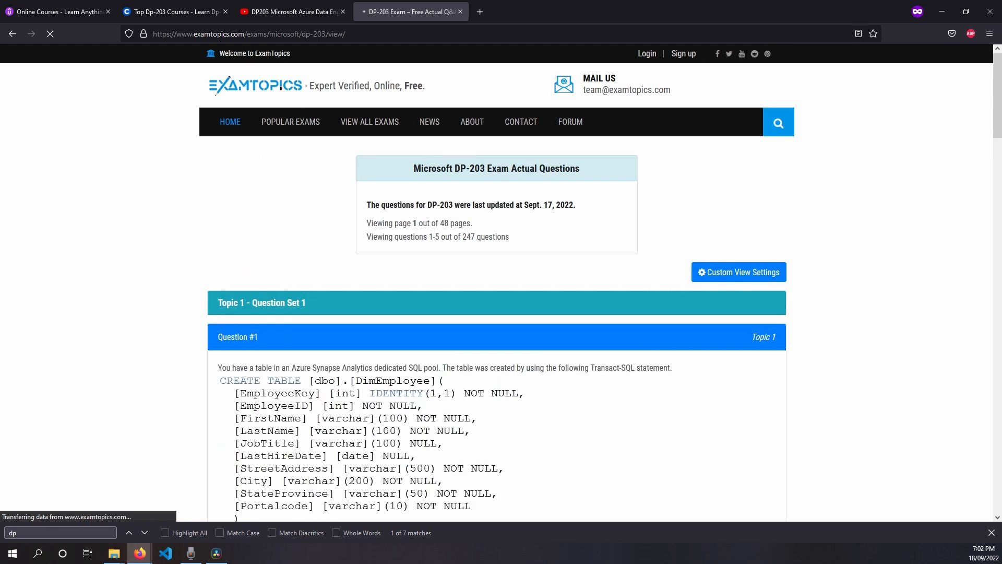
pyautogui.scroll(-3)
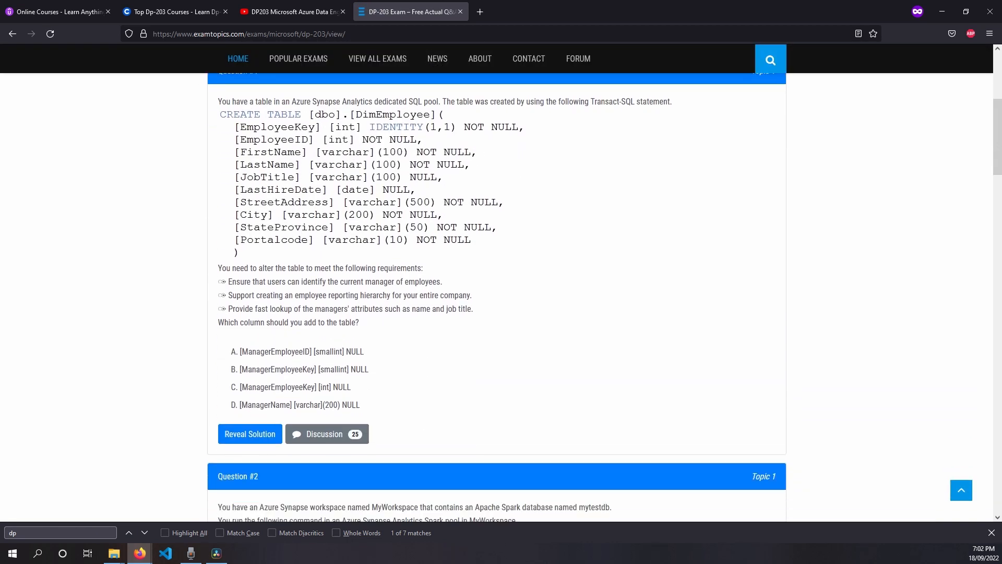
pyautogui.click(250, 434)
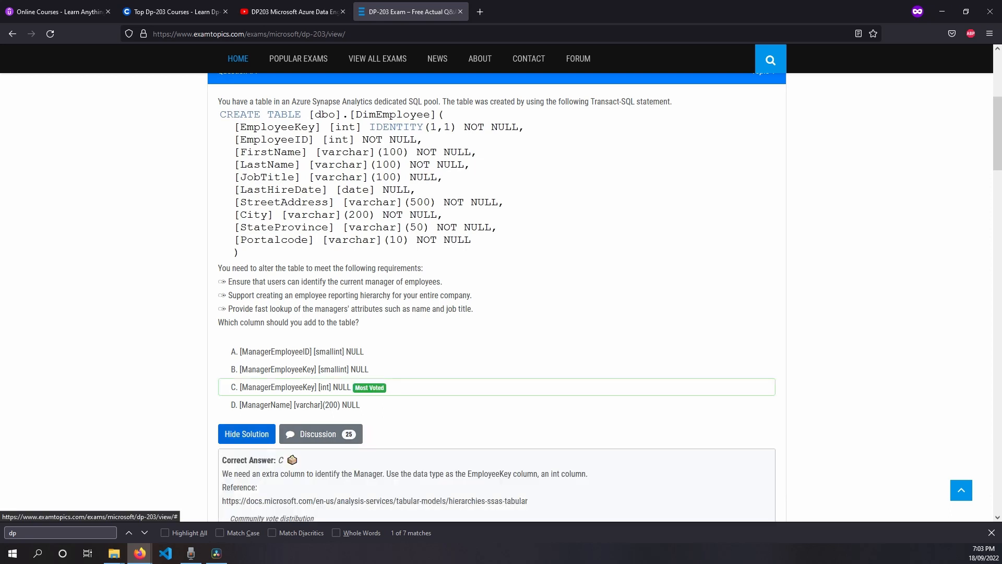
pyautogui.click(318, 434)
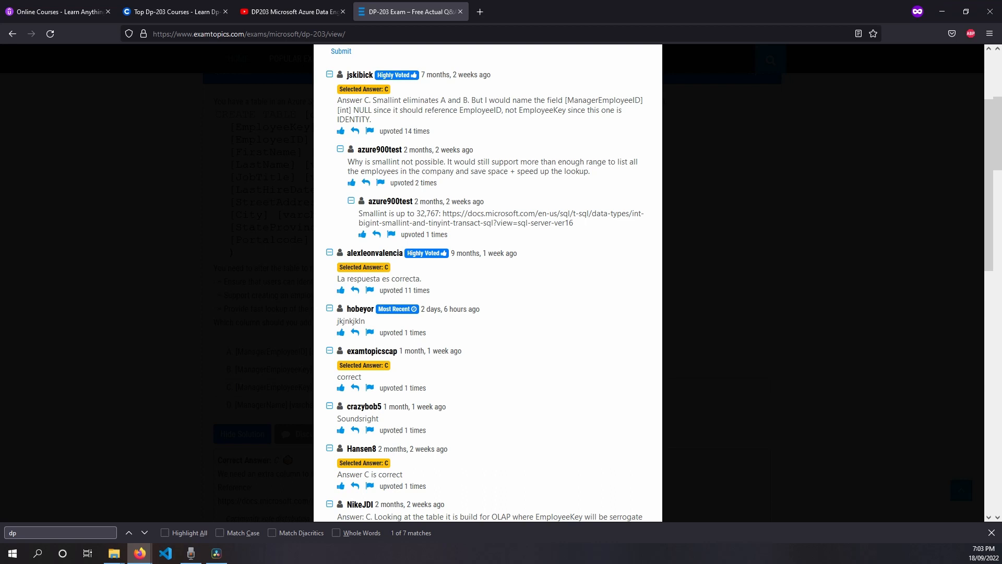
pyautogui.scroll(-3)
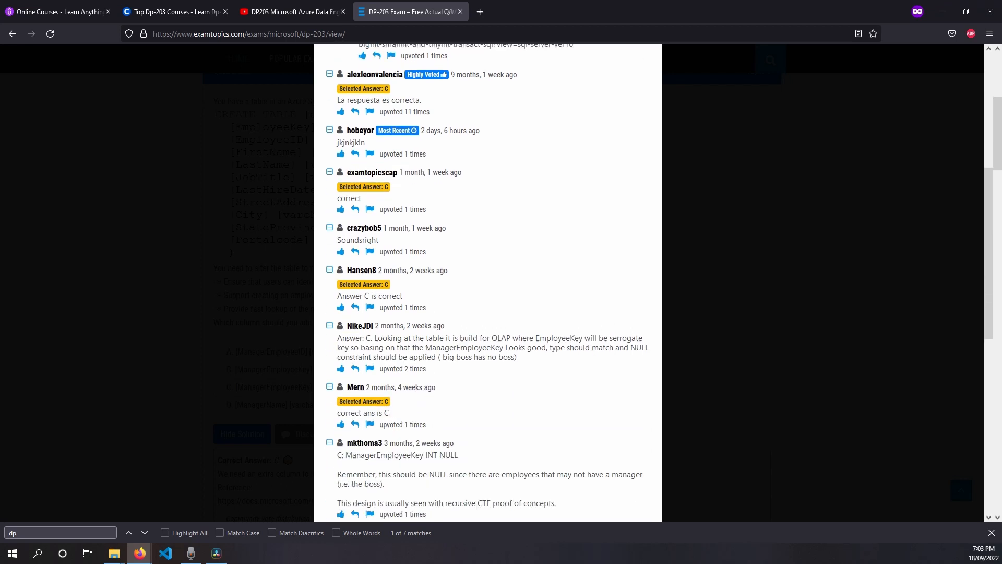
pyautogui.scroll(-3)
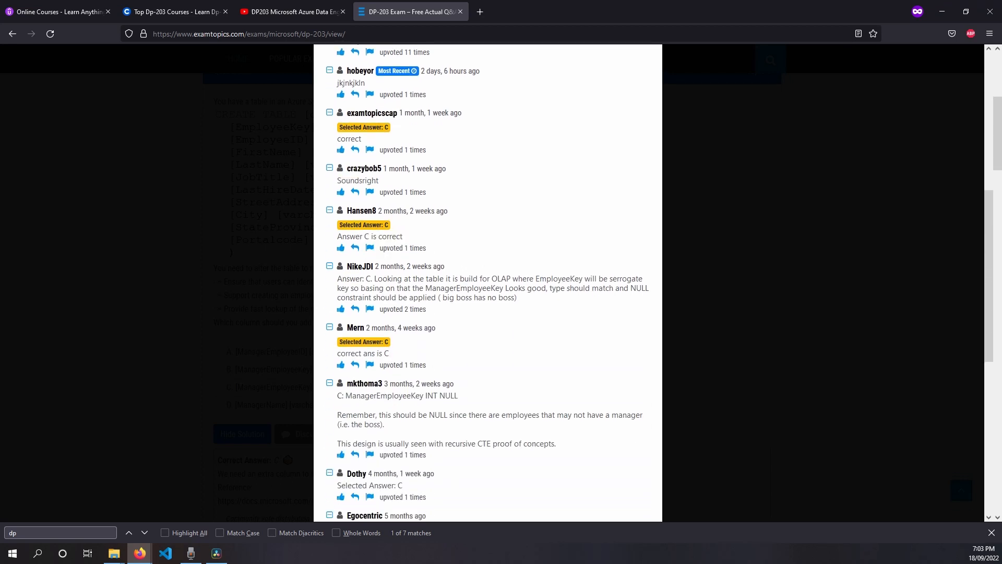